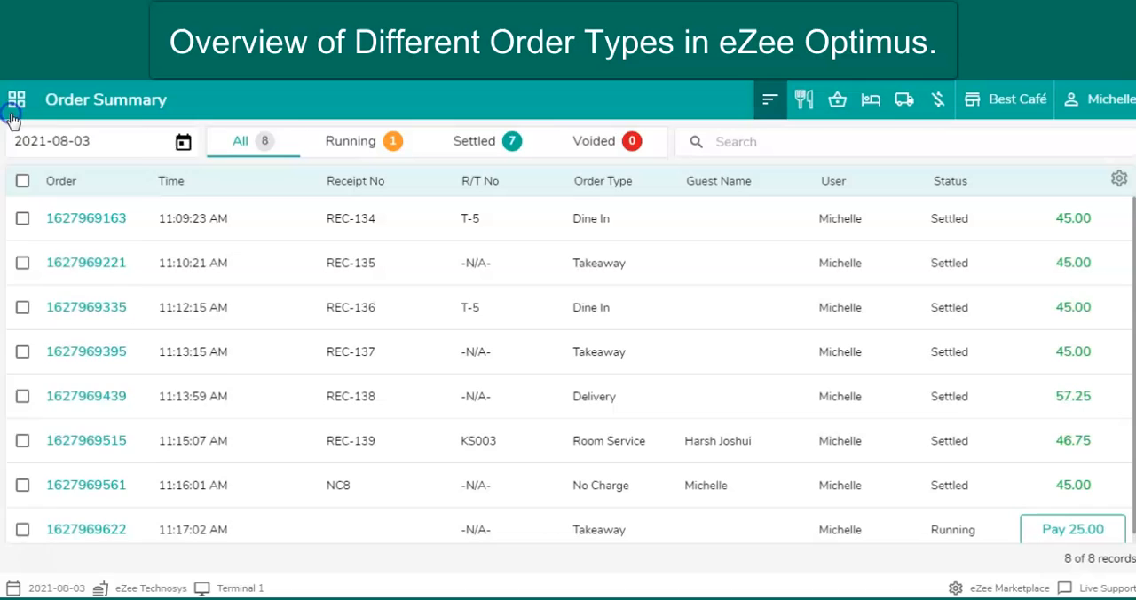
- Switch to Dine In ordering from the main navigation menu
left_click(16, 99)
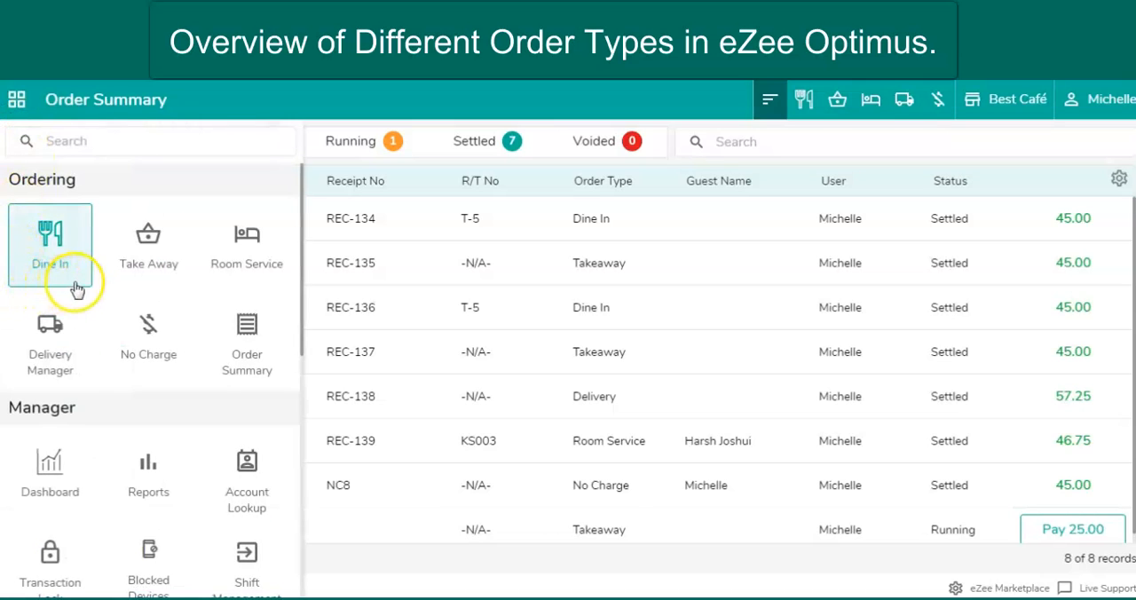
left_click(50, 244)
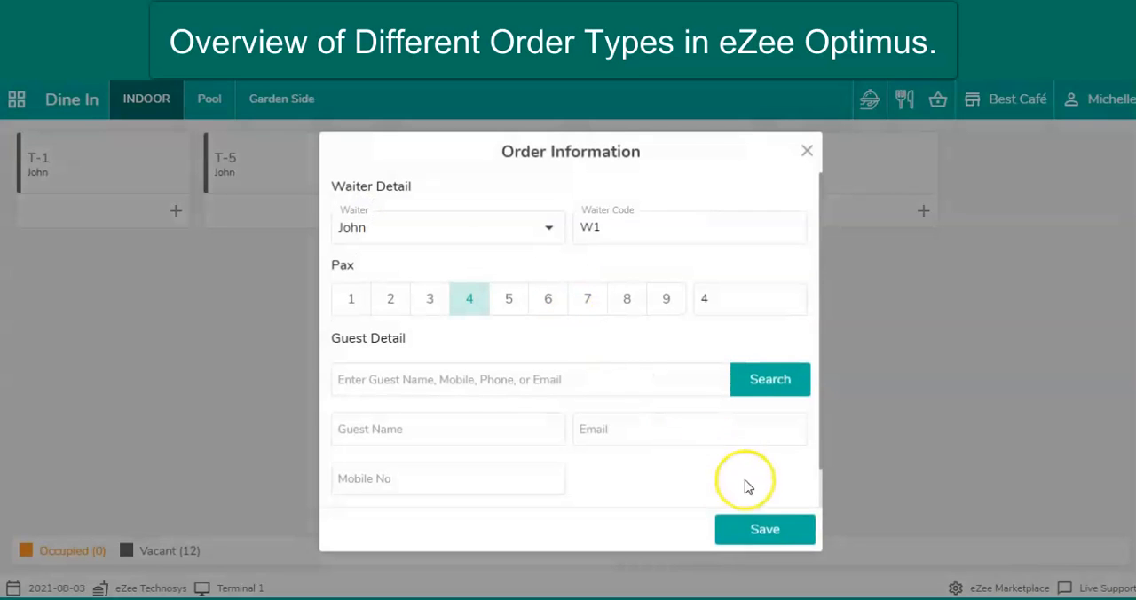
- Save table T-5's Pepperoni Pizza order and settle its 45.00 bill in cash
left_click(764, 528)
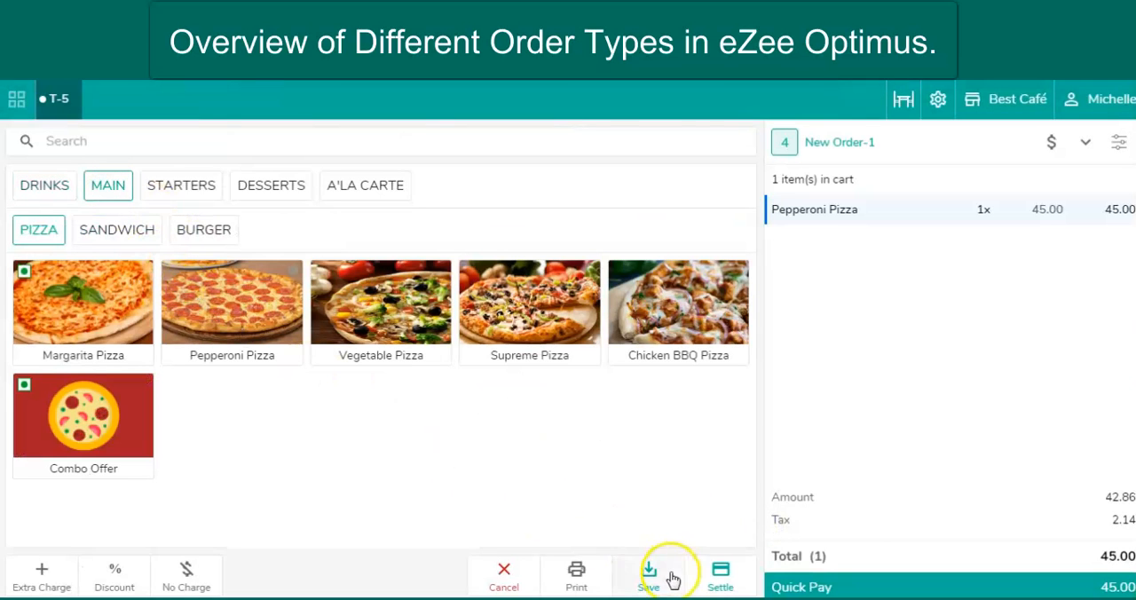
left_click(648, 574)
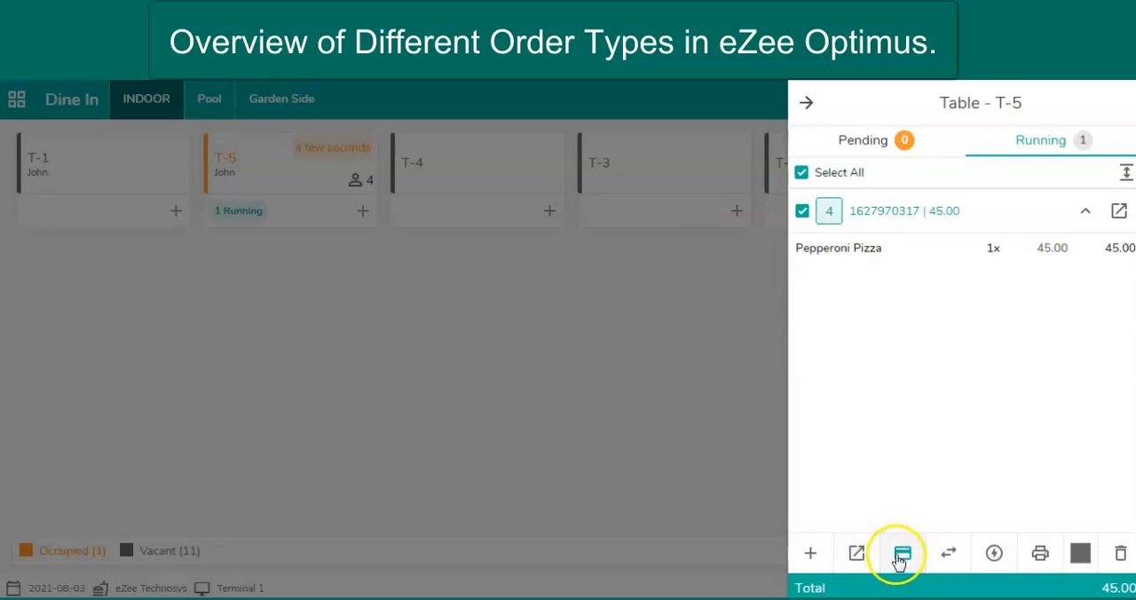
left_click(902, 552)
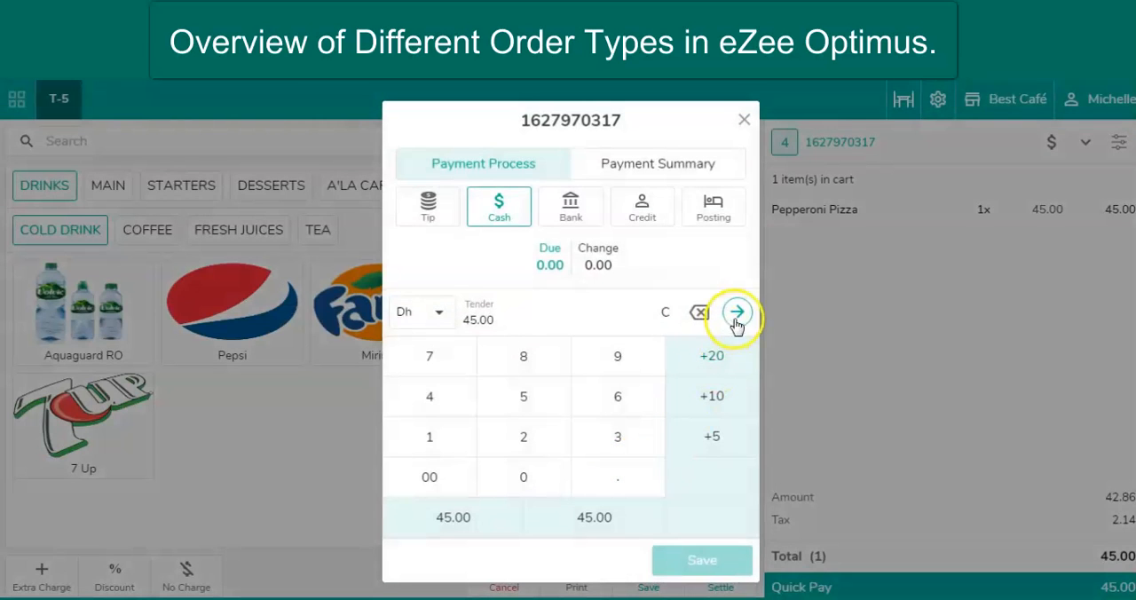
left_click(737, 311)
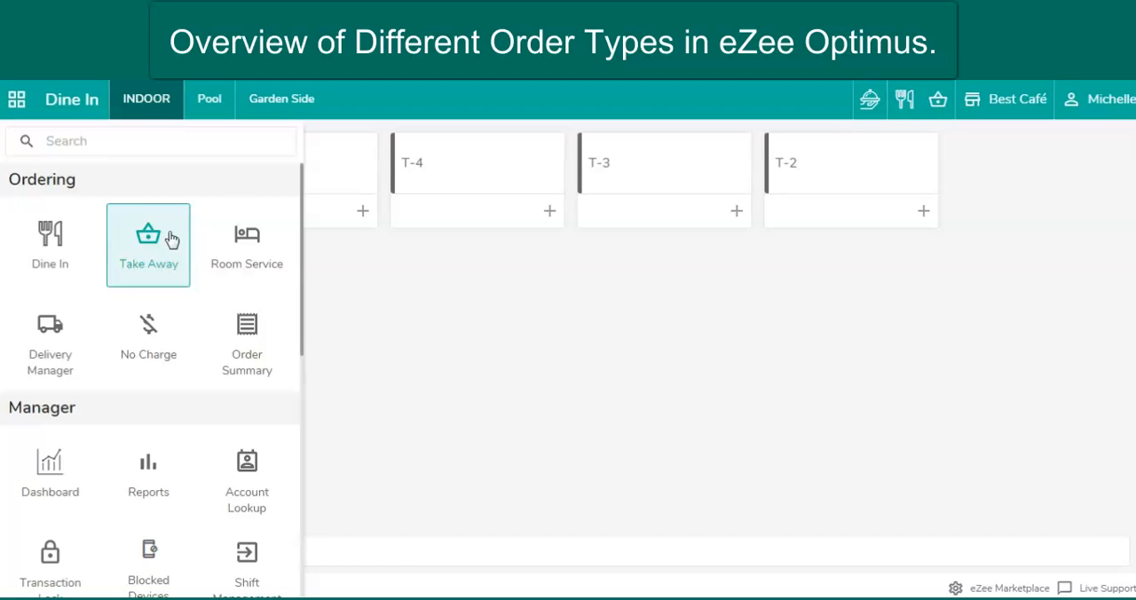
- Quick-pay a takeaway Pepperoni Pizza for 45.00 cash, then open Delivery Manager
left_click(148, 244)
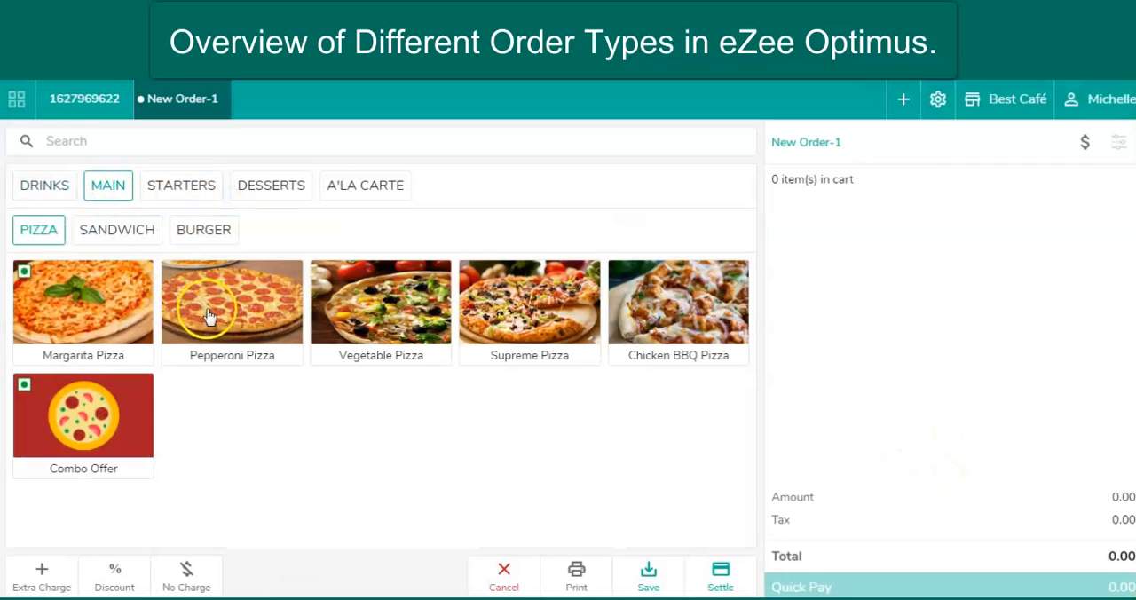
left_click(232, 306)
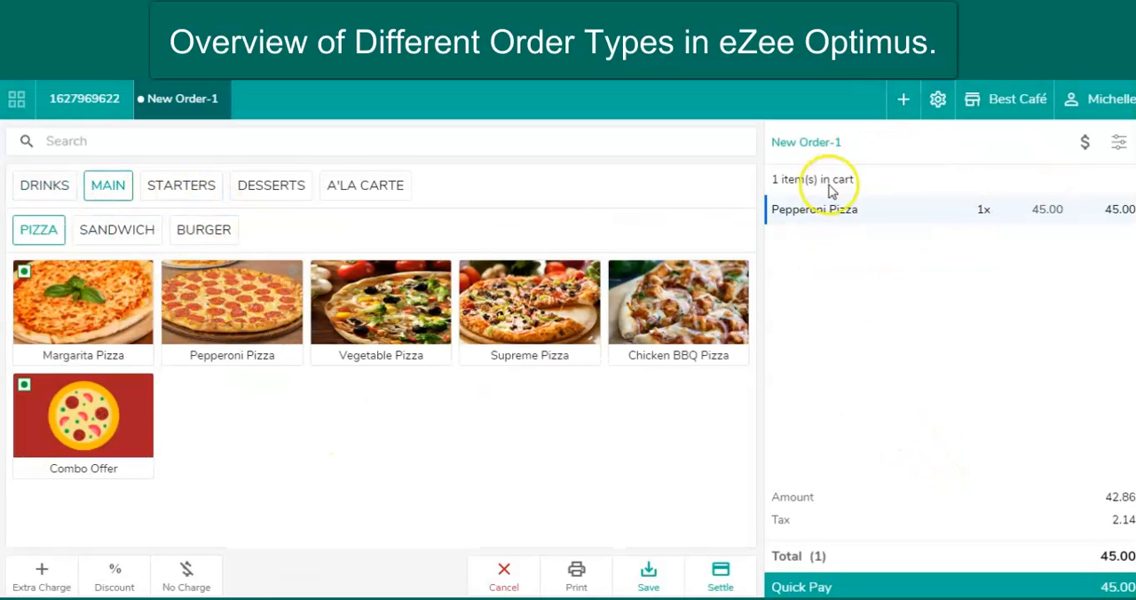
left_click(719, 574)
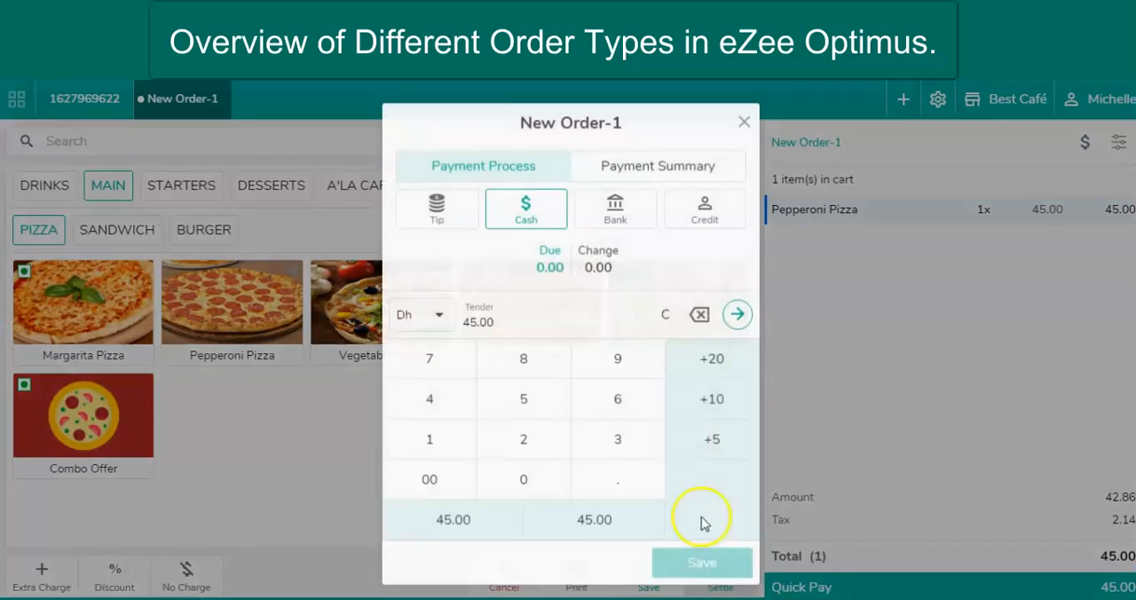
left_click(702, 562)
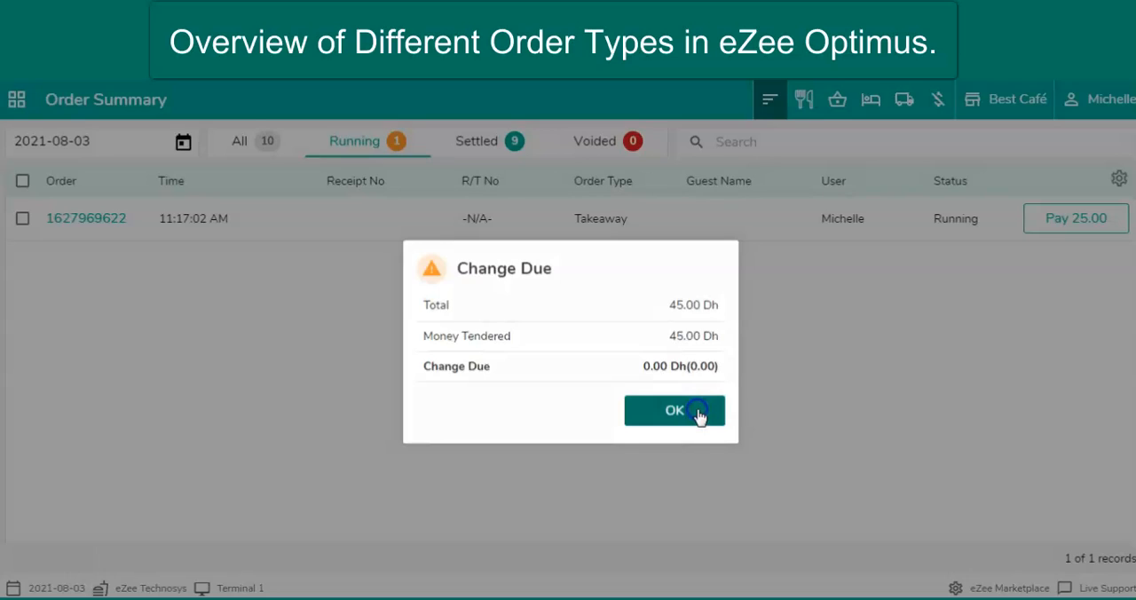
left_click(674, 410)
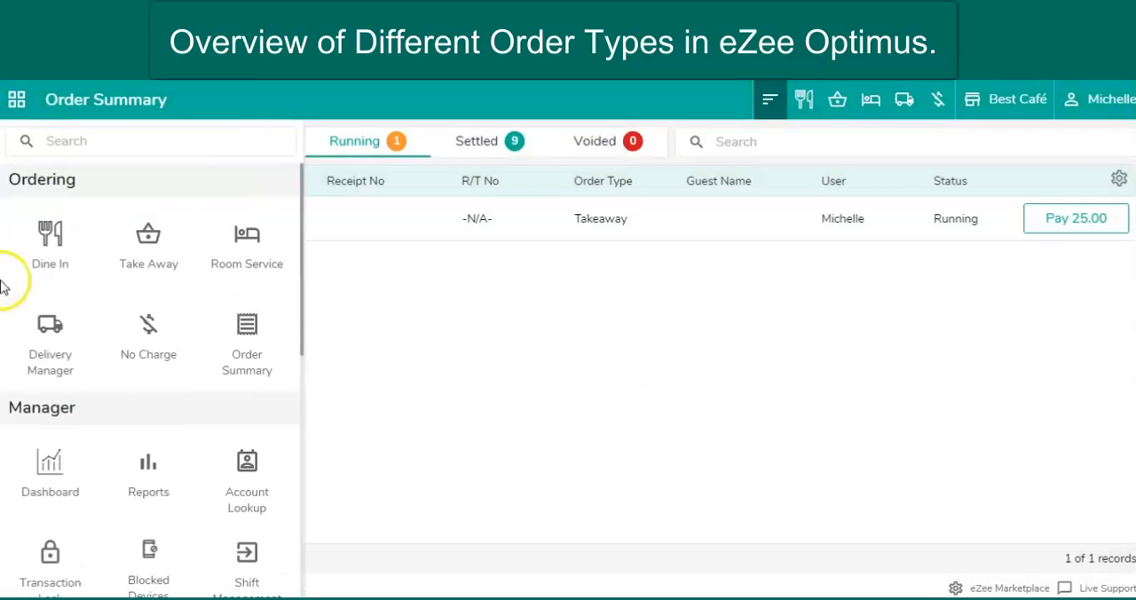
left_click(50, 333)
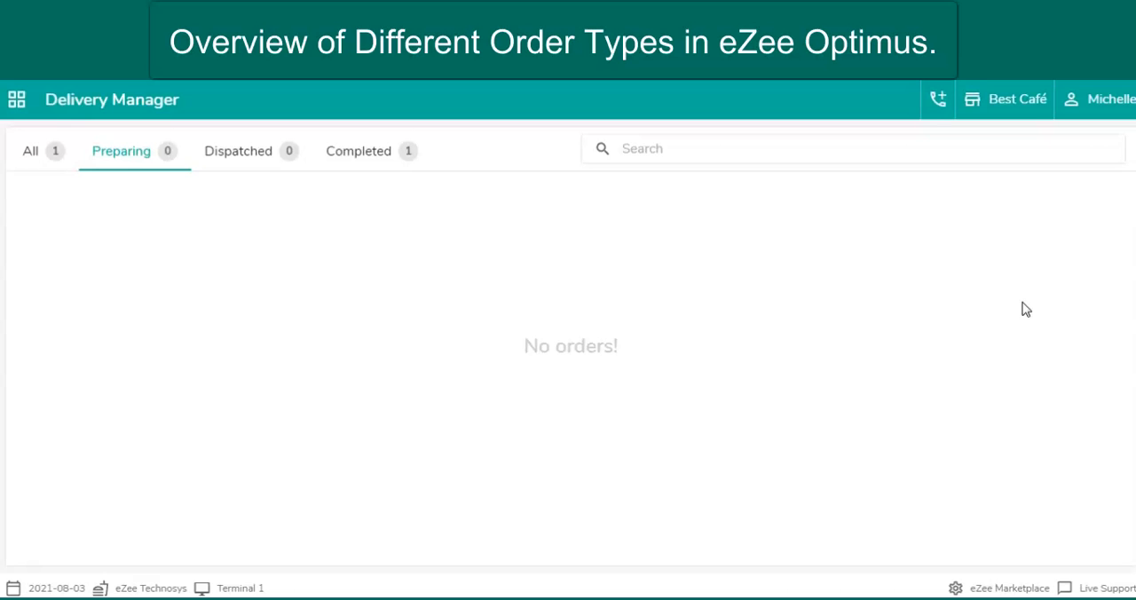
- Start a new delivery call, pick the guest found by 123456789, and place the order
left_click(938, 98)
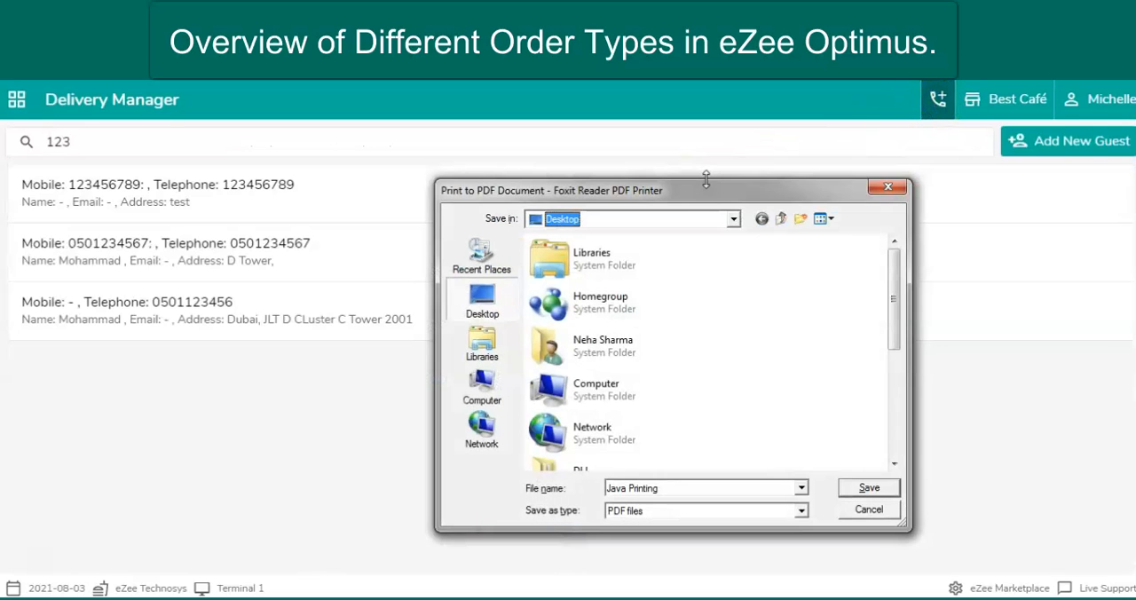
left_click(867, 508)
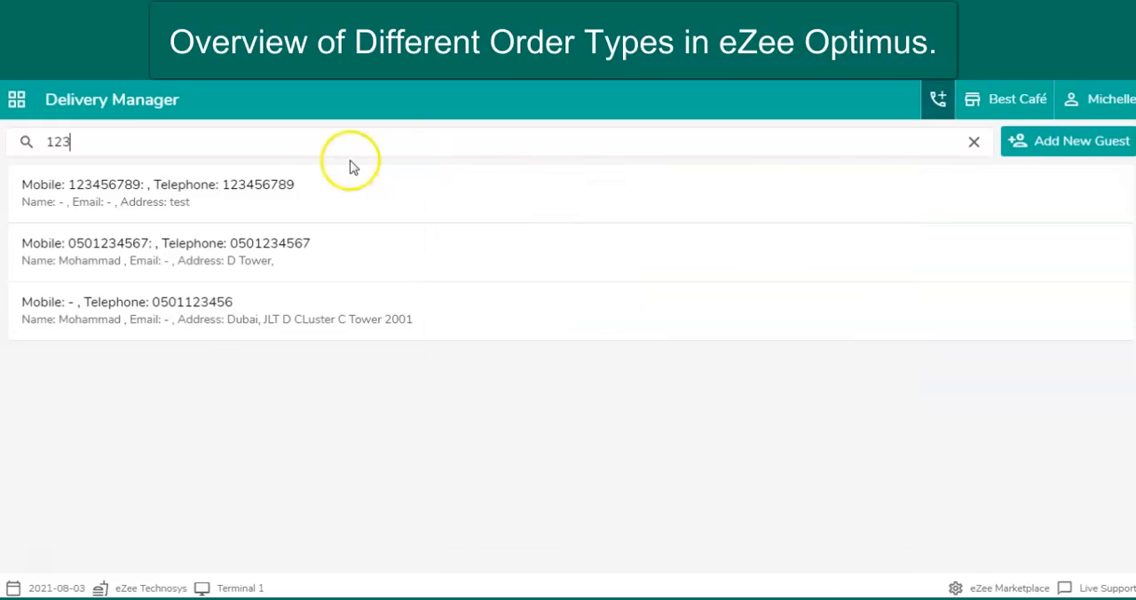
left_click(158, 192)
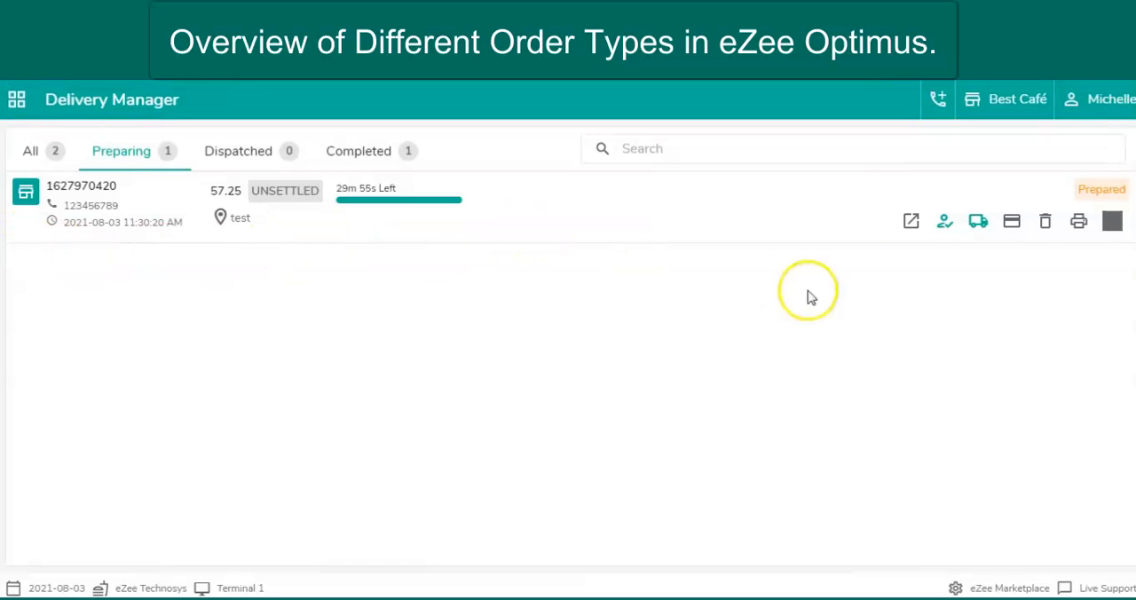
- Dispatch and settle the 57.25 delivery order, then list completed delivery orders
left_click(944, 221)
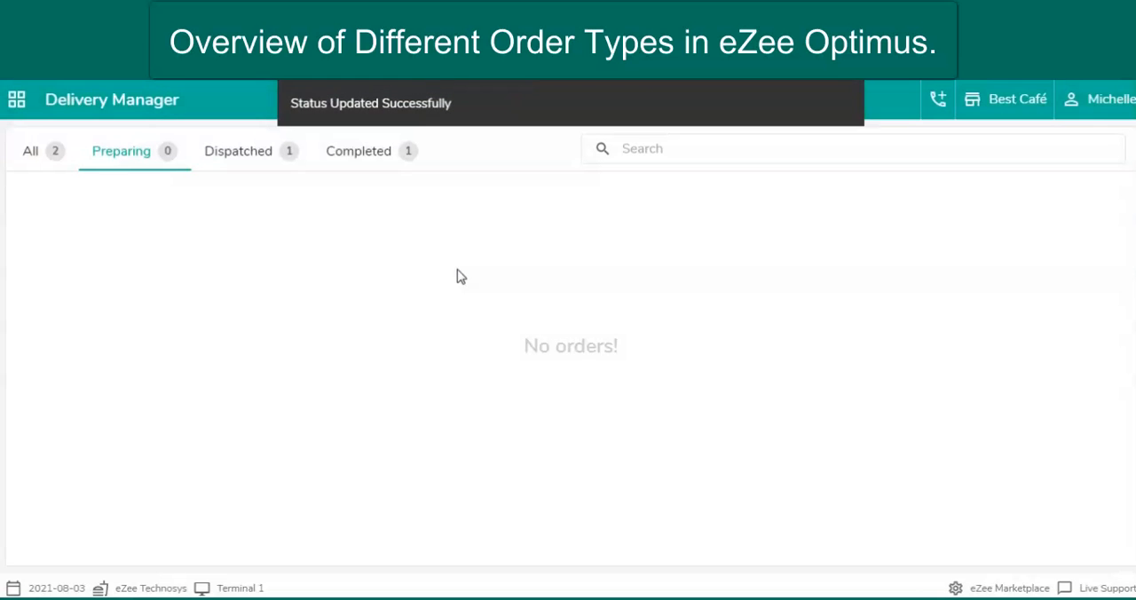
left_click(237, 151)
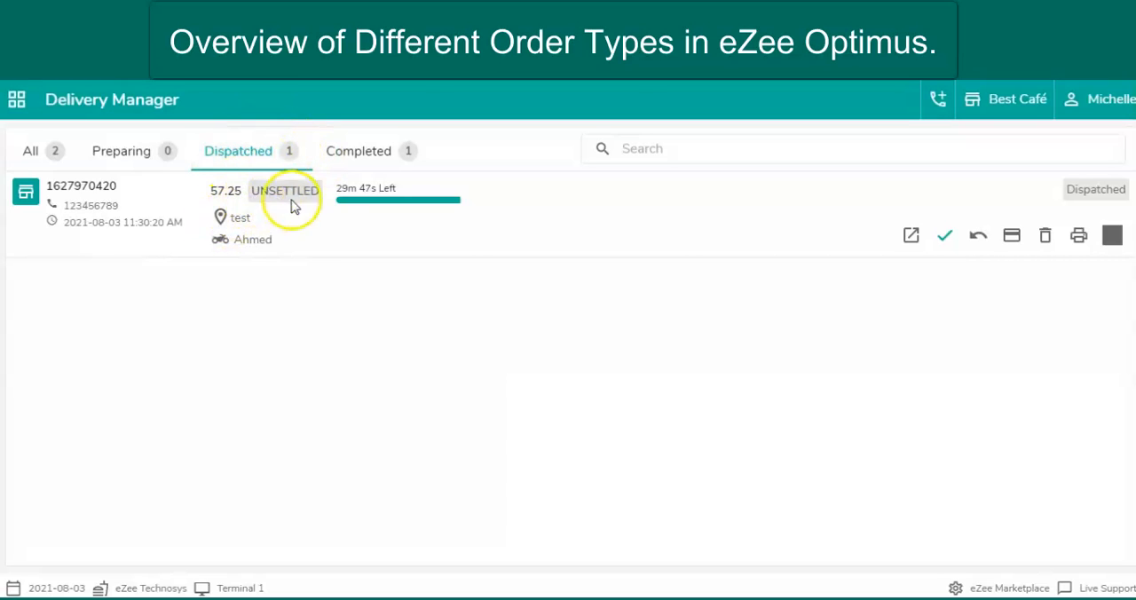
mouse_move(1012, 236)
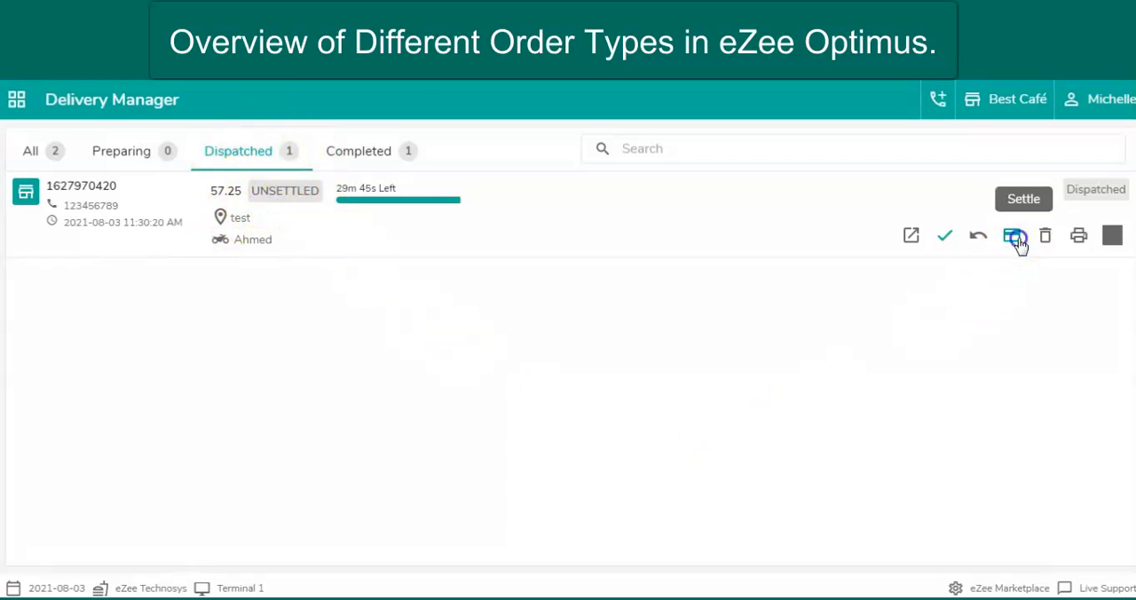
left_click(1011, 235)
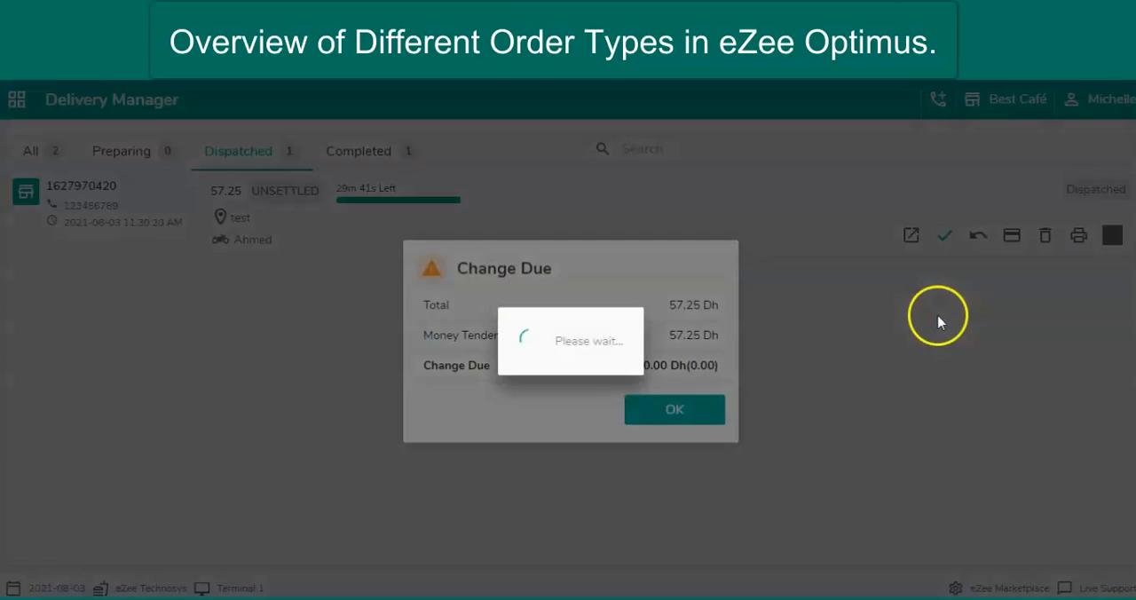
left_click(674, 409)
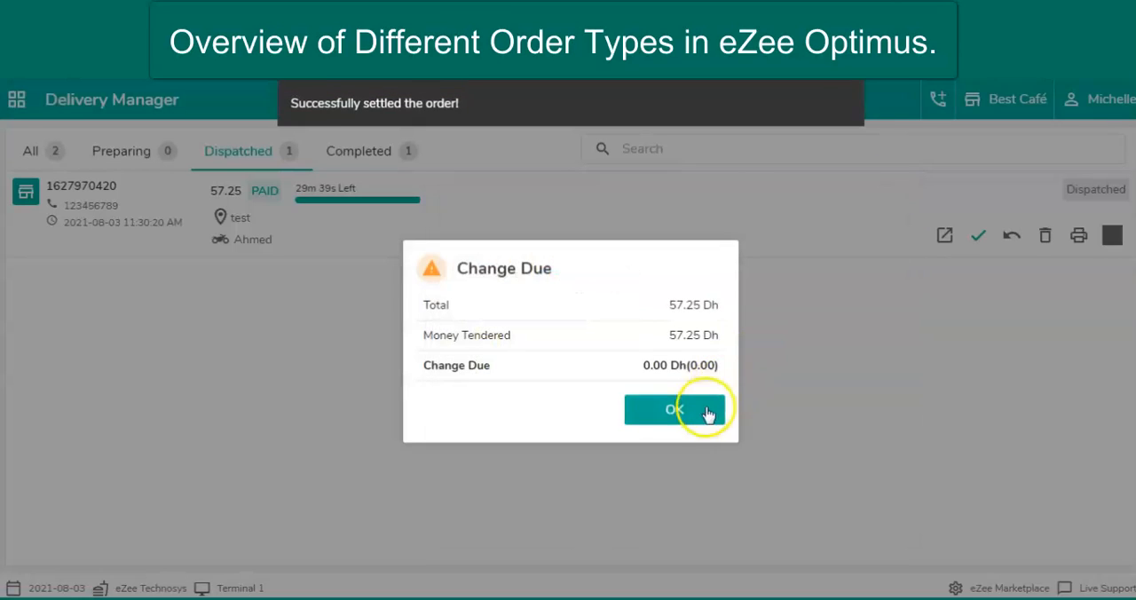
left_click(674, 409)
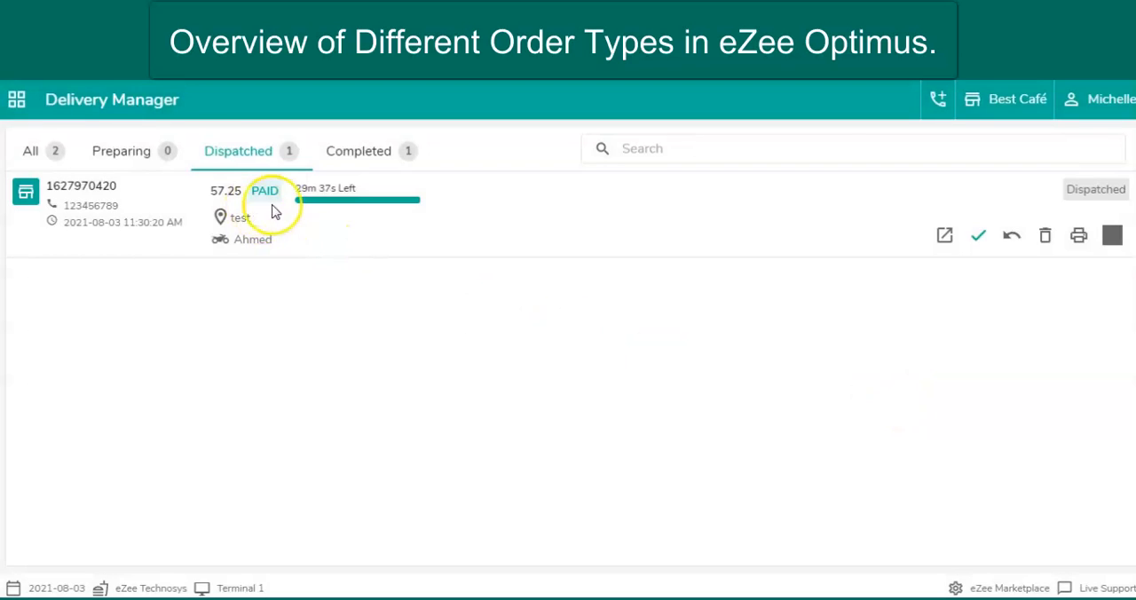
mouse_move(729, 403)
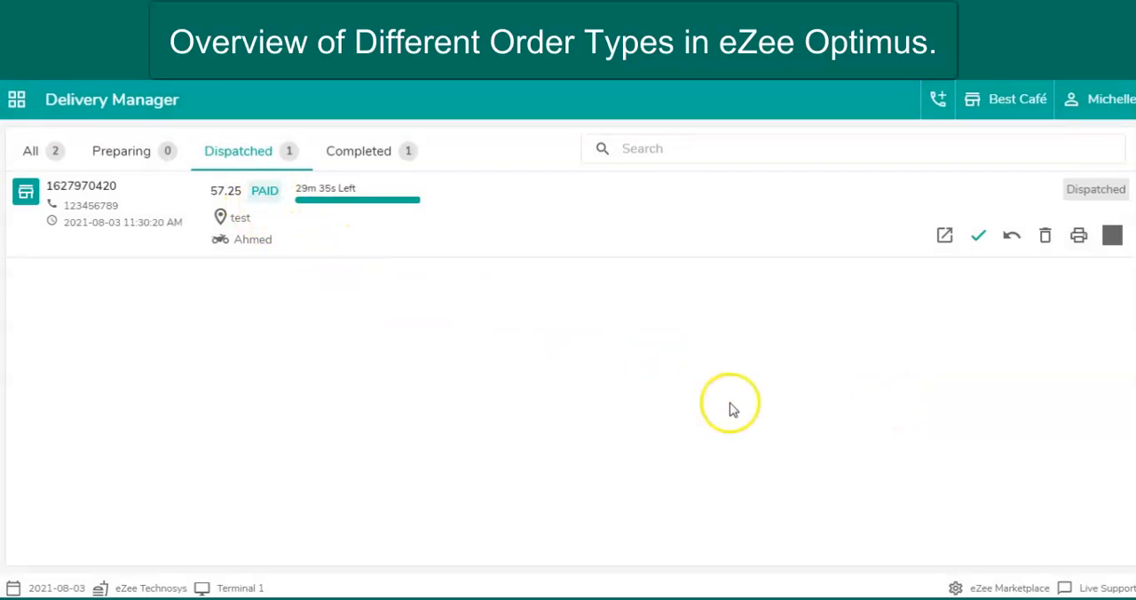
left_click(977, 235)
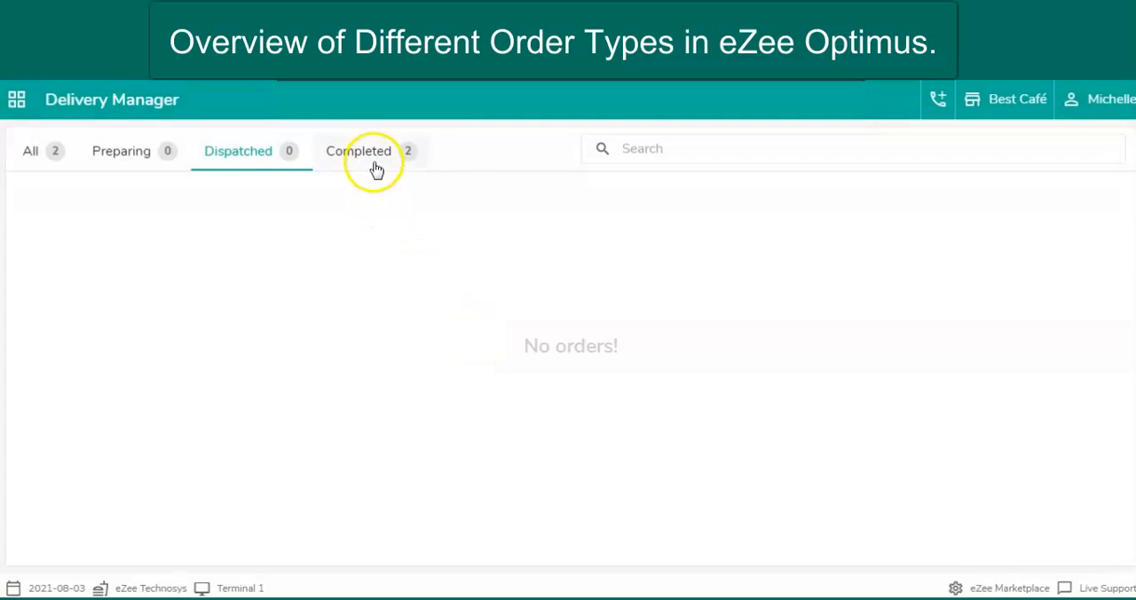
left_click(359, 151)
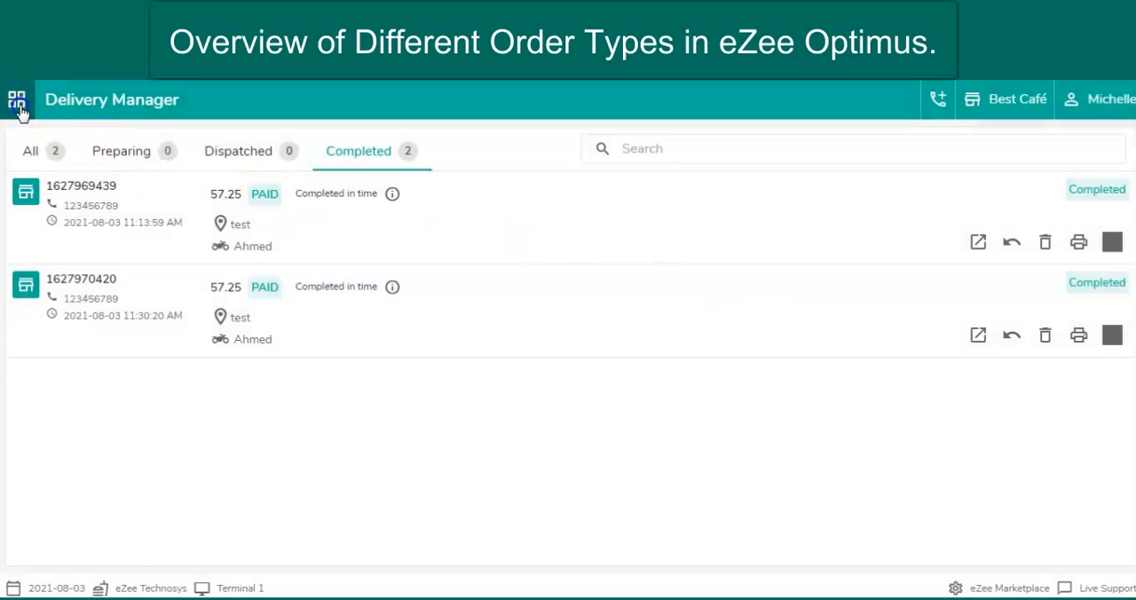
left_click(17, 100)
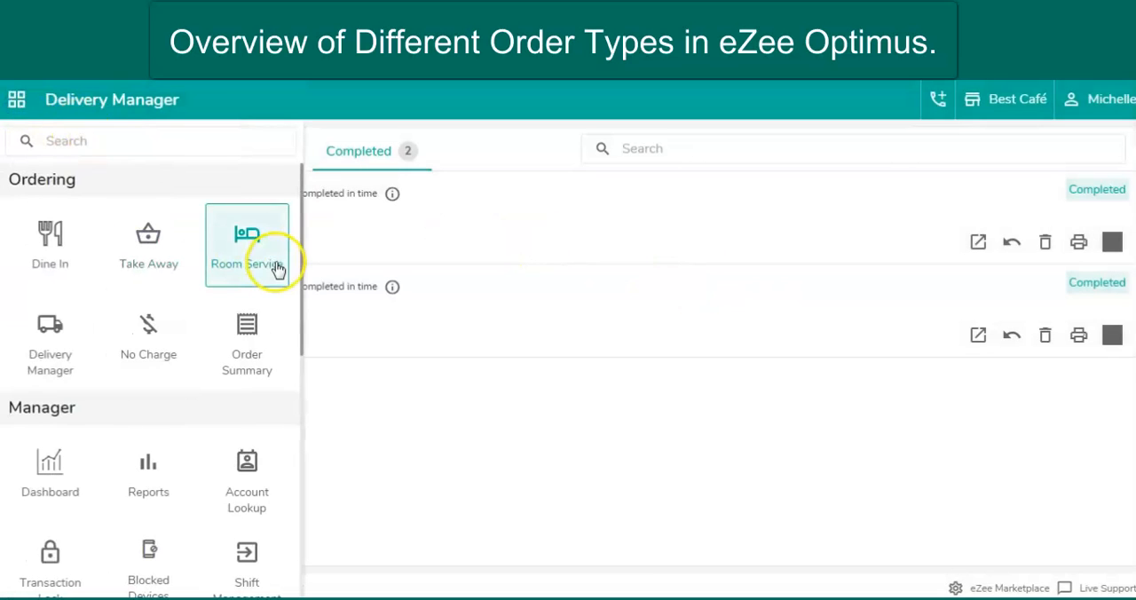
mouse_move(271, 233)
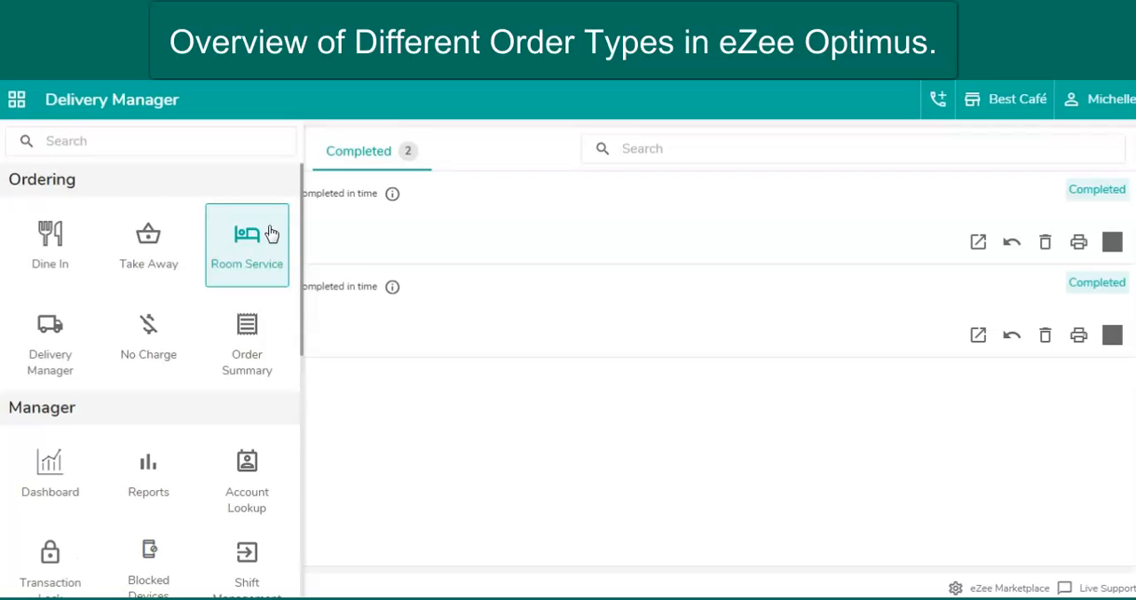
left_click(247, 237)
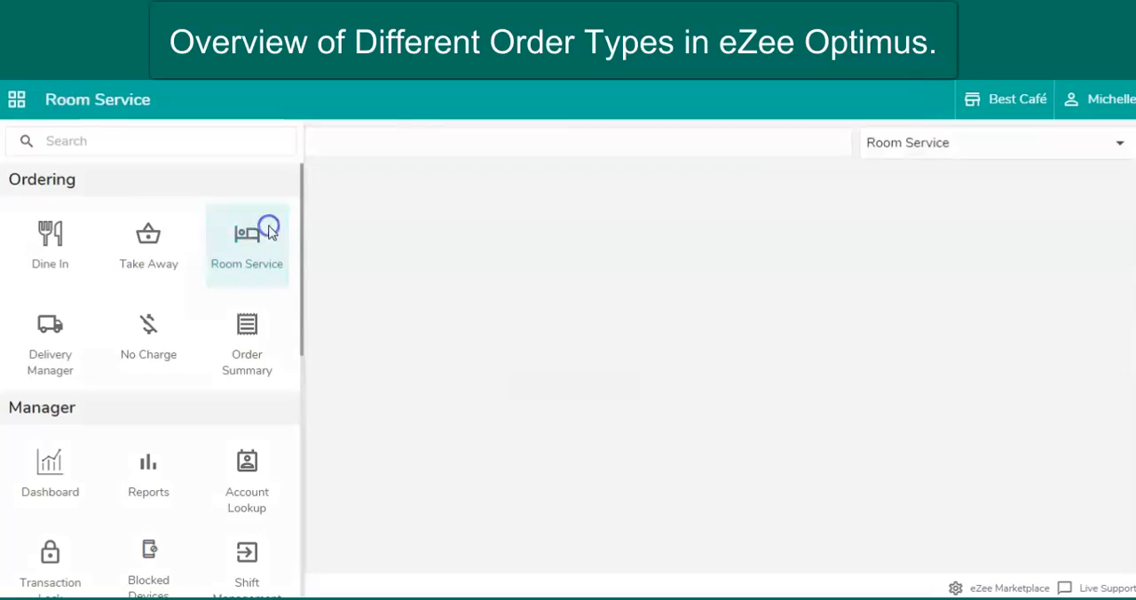
left_click(246, 239)
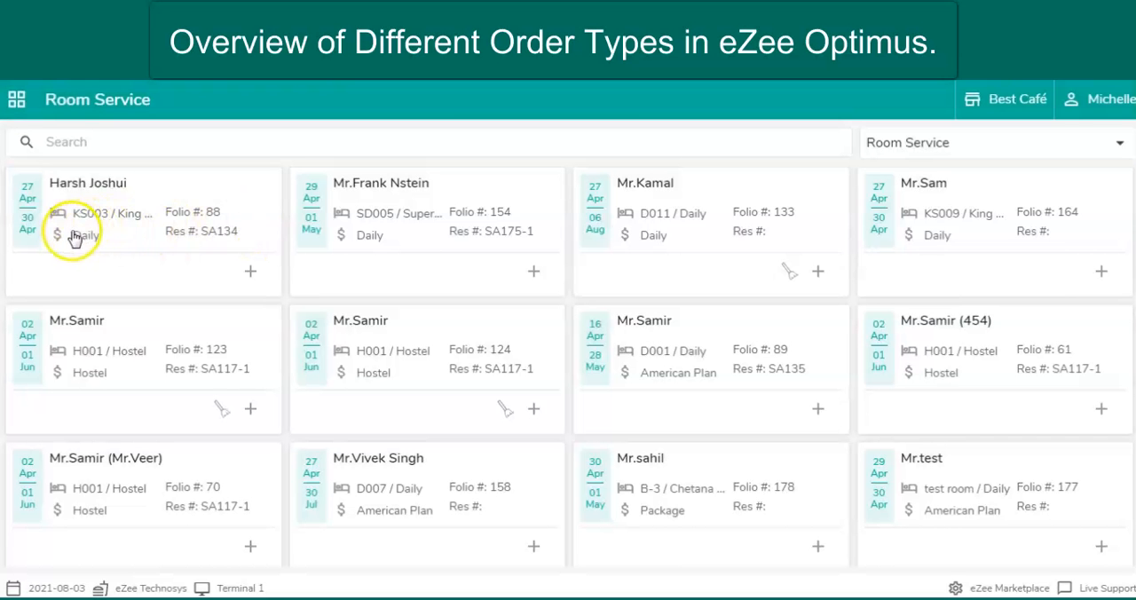
mouse_move(250, 279)
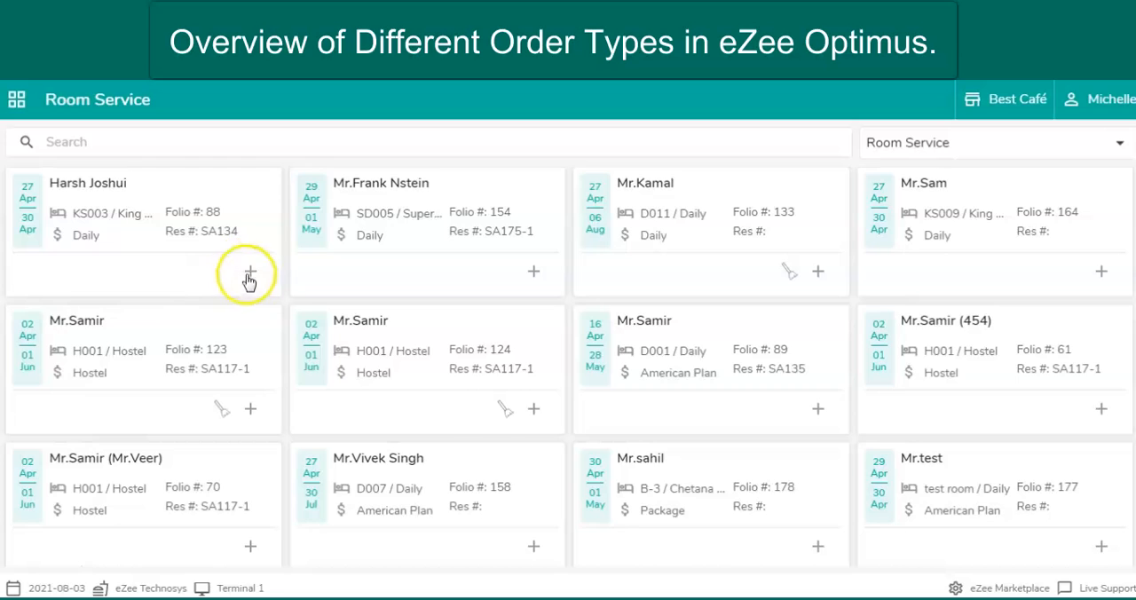
left_click(249, 272)
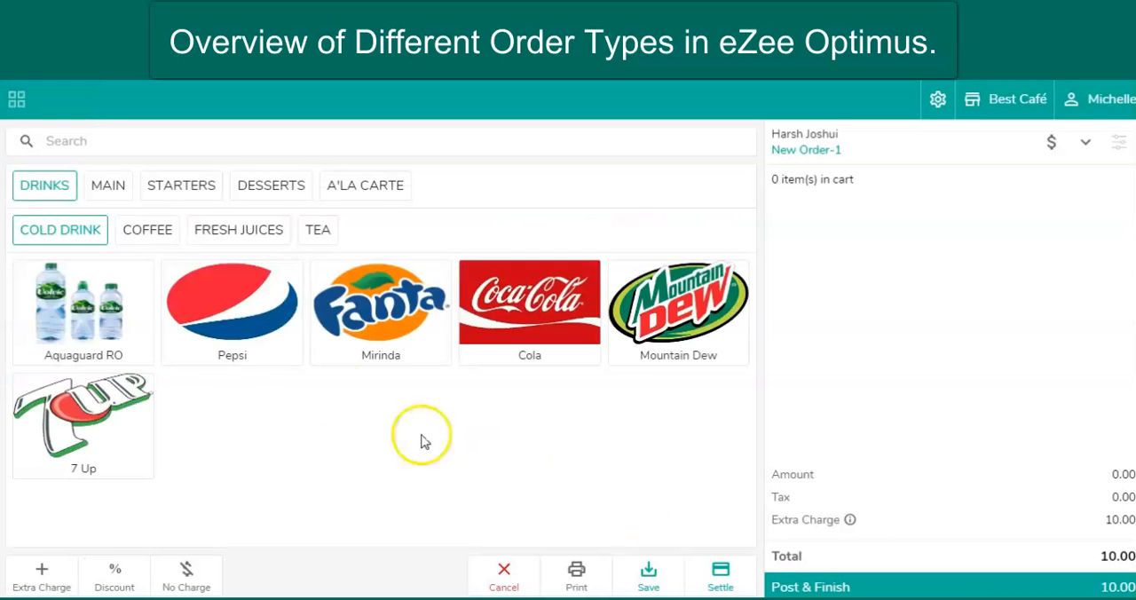
left_click(107, 186)
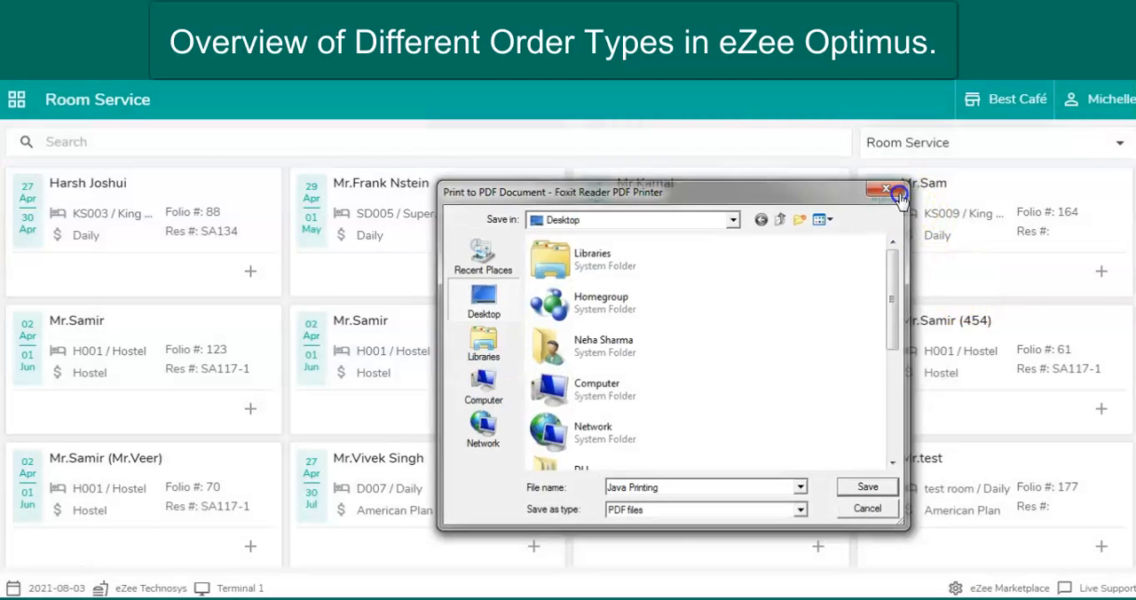
left_click(896, 190)
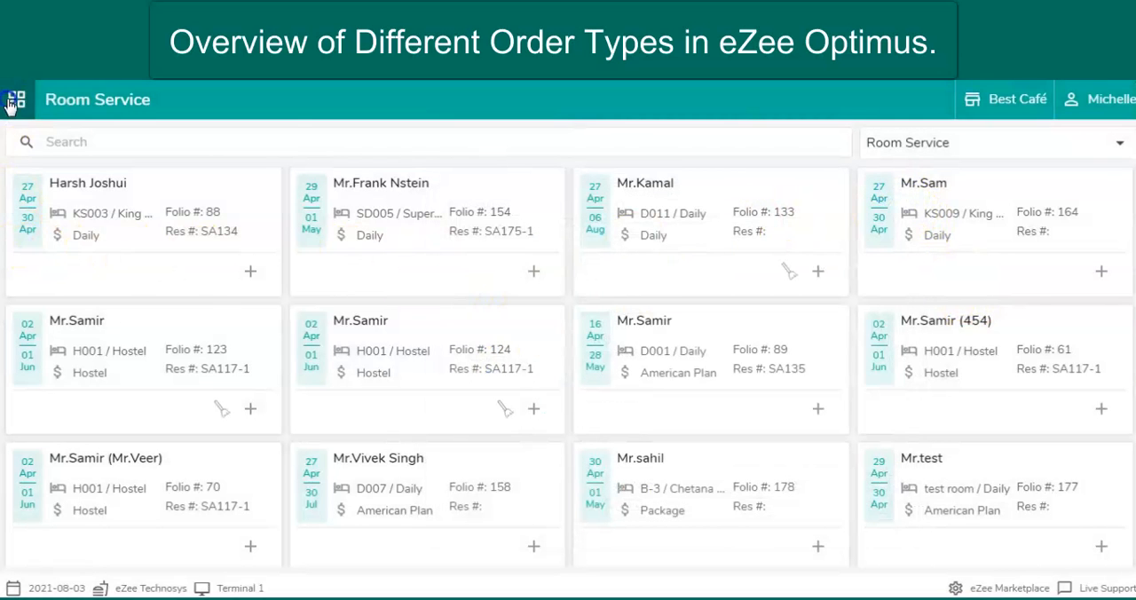
left_click(16, 99)
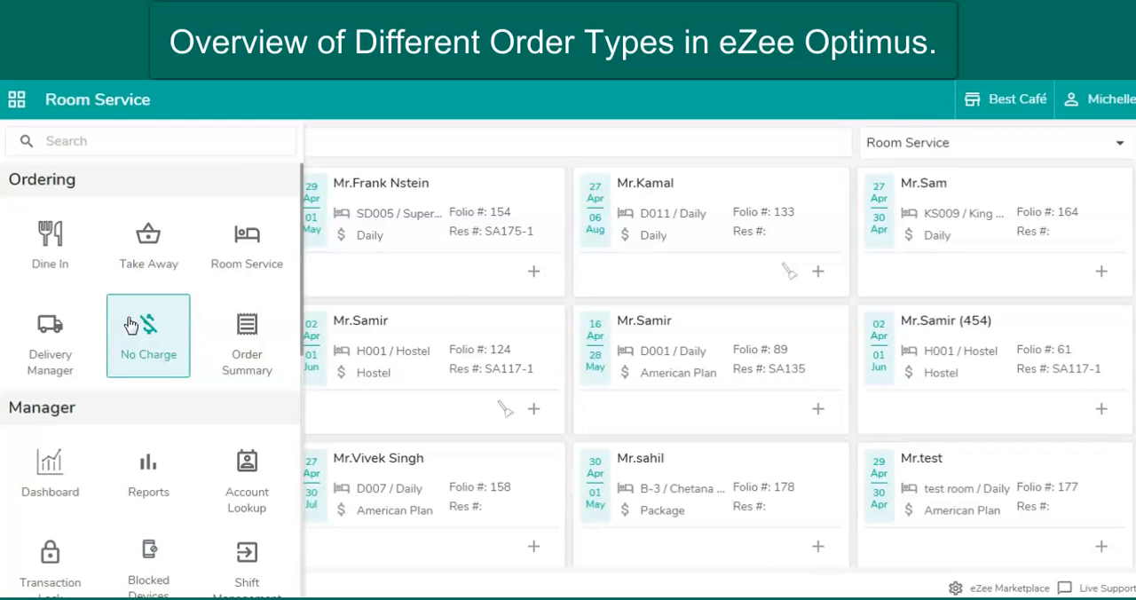
- Save a No Charge order of one Pepperoni Pizza from MAIN, skipping the PDF print
left_click(148, 335)
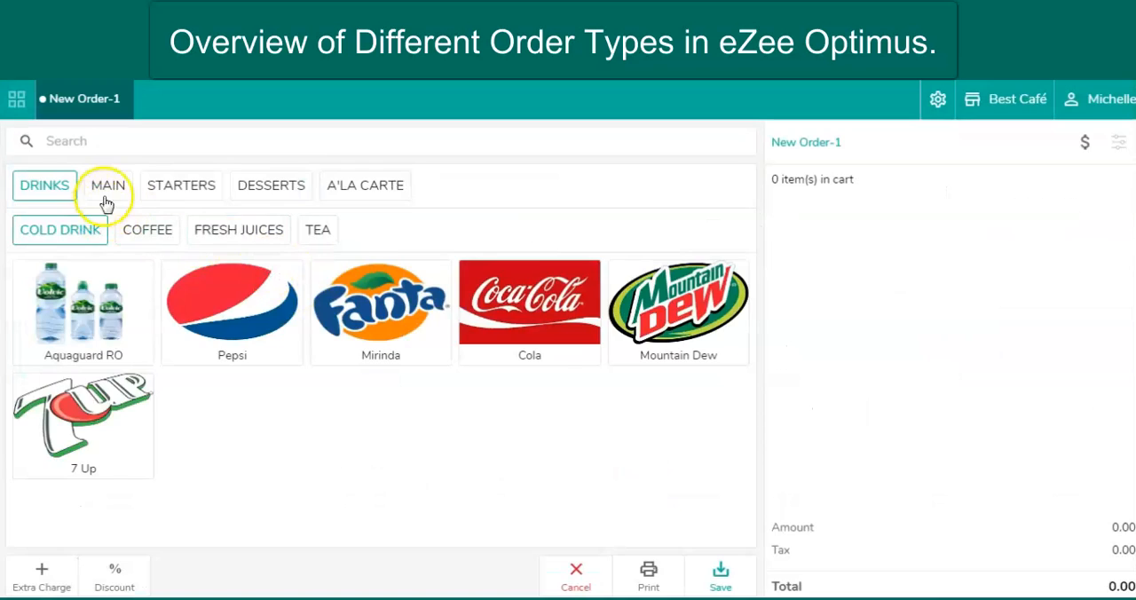
left_click(107, 185)
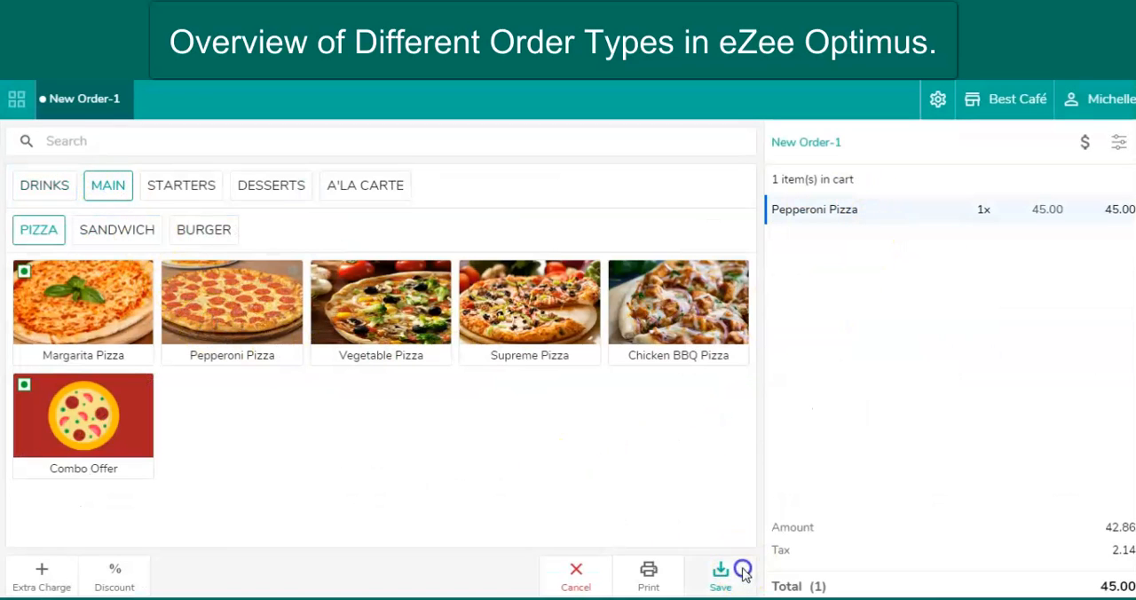
left_click(719, 575)
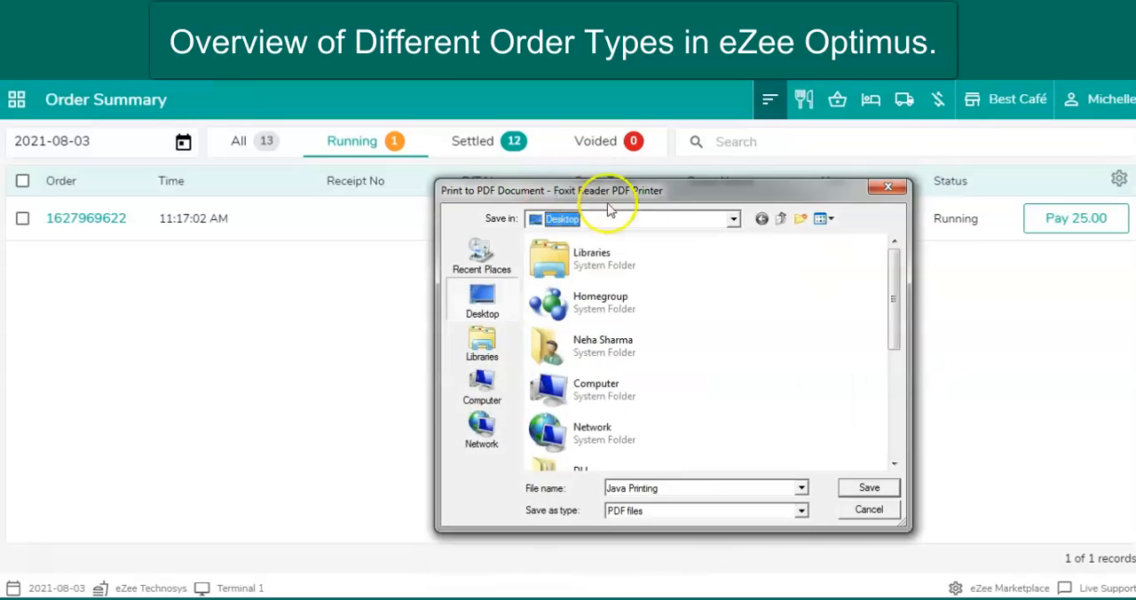
left_click(867, 508)
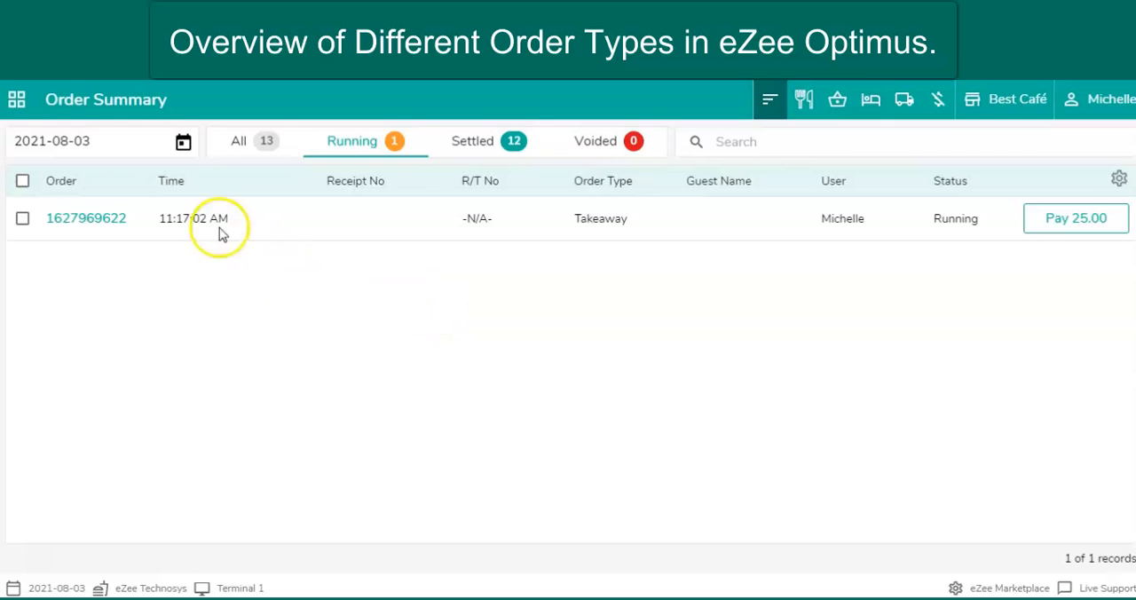
- Go to Order Summary from the ordering modules menu
left_click(17, 100)
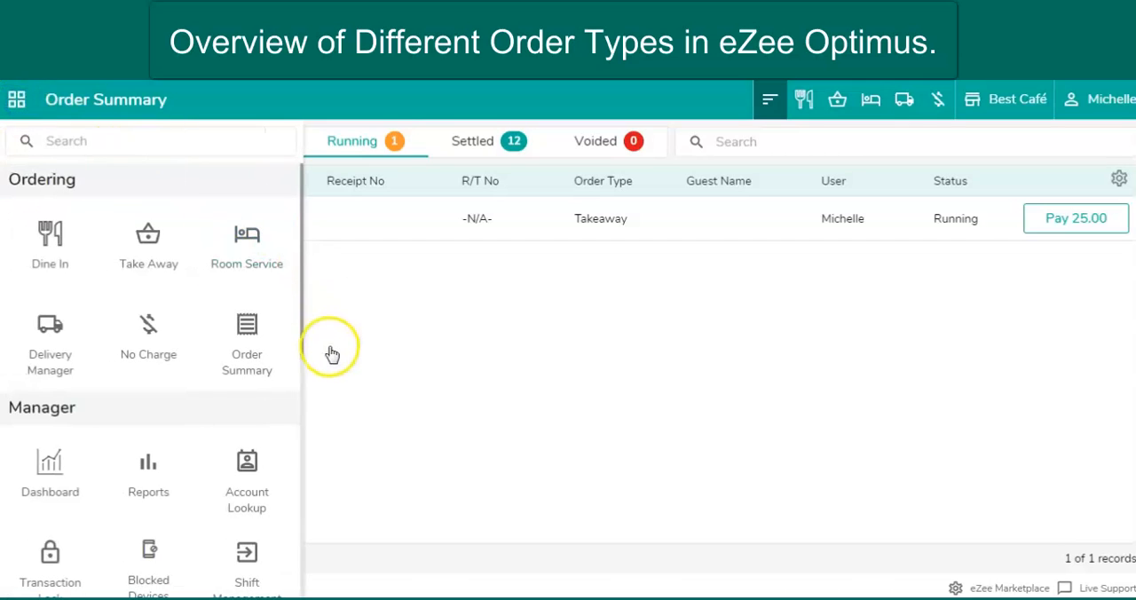
mouse_move(292, 380)
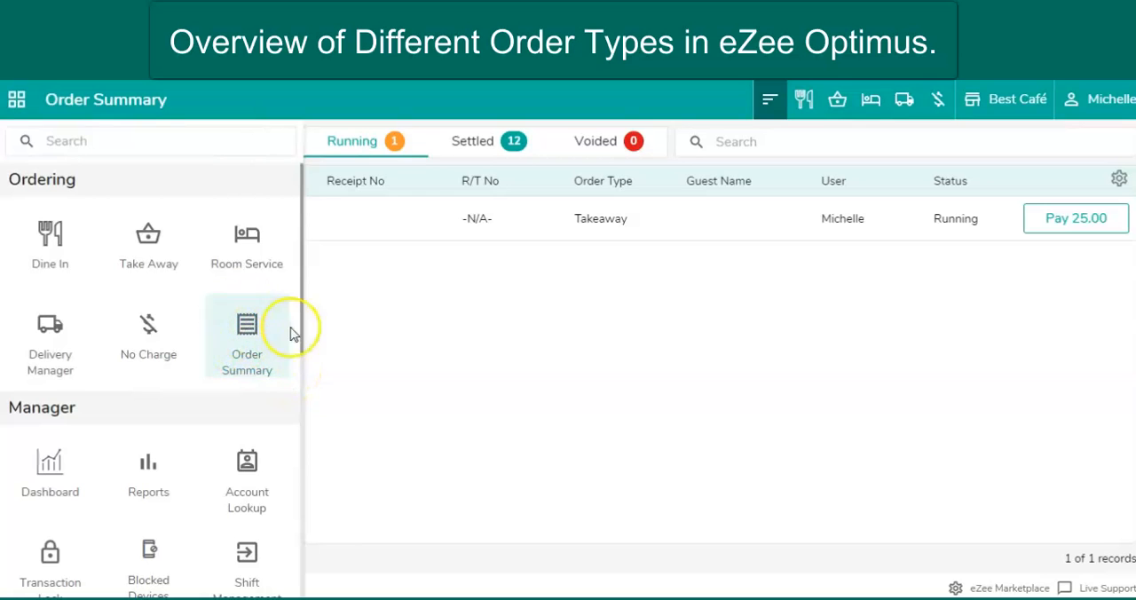
left_click(246, 337)
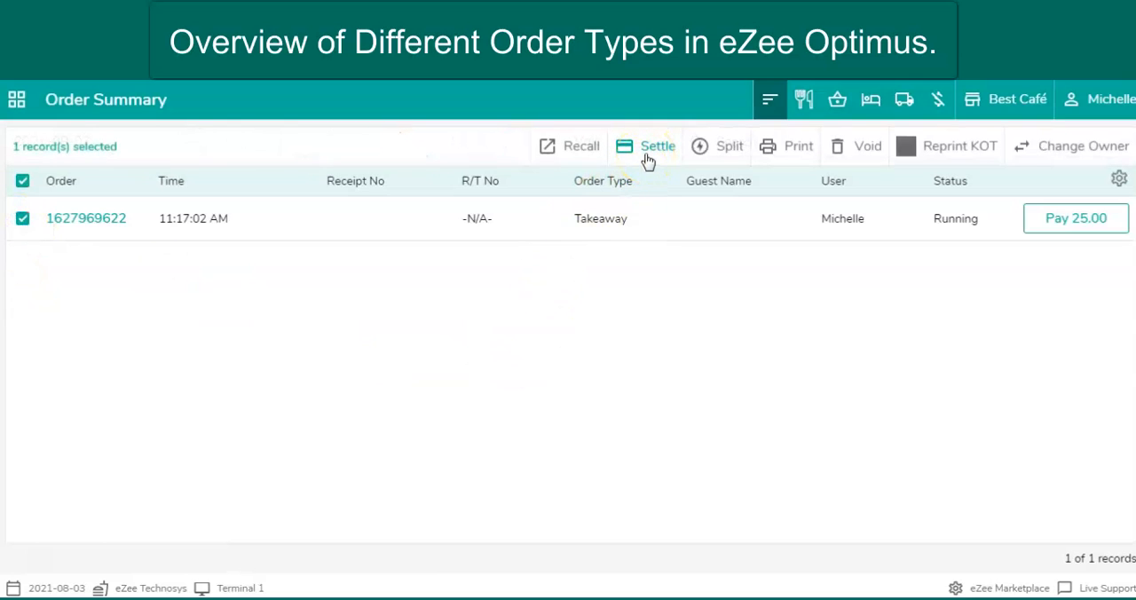
mouse_move(714, 152)
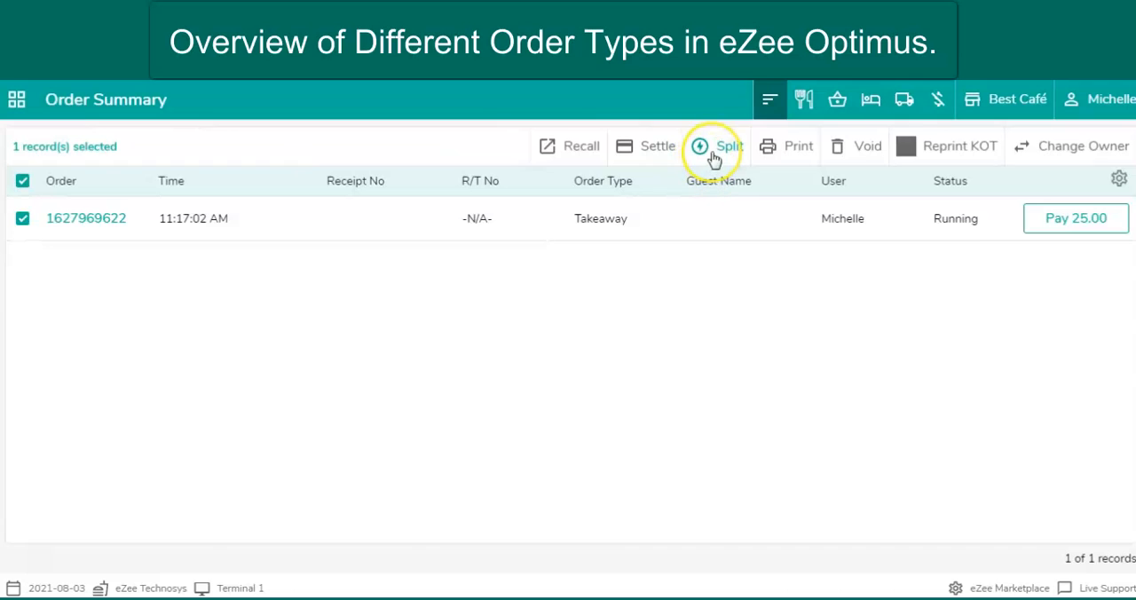
mouse_move(736, 166)
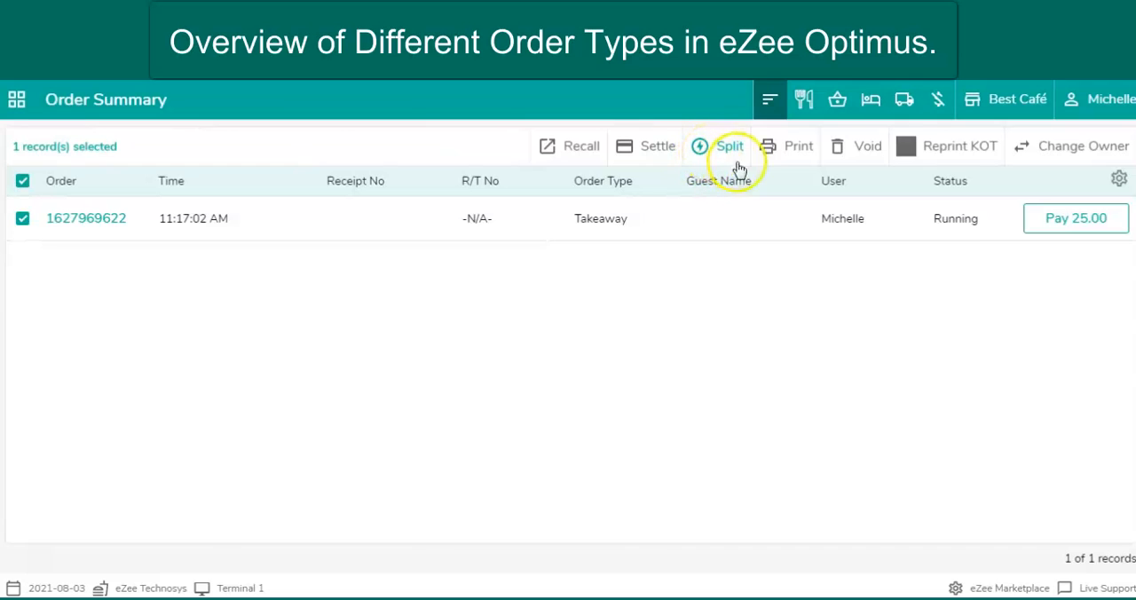
mouse_move(774, 153)
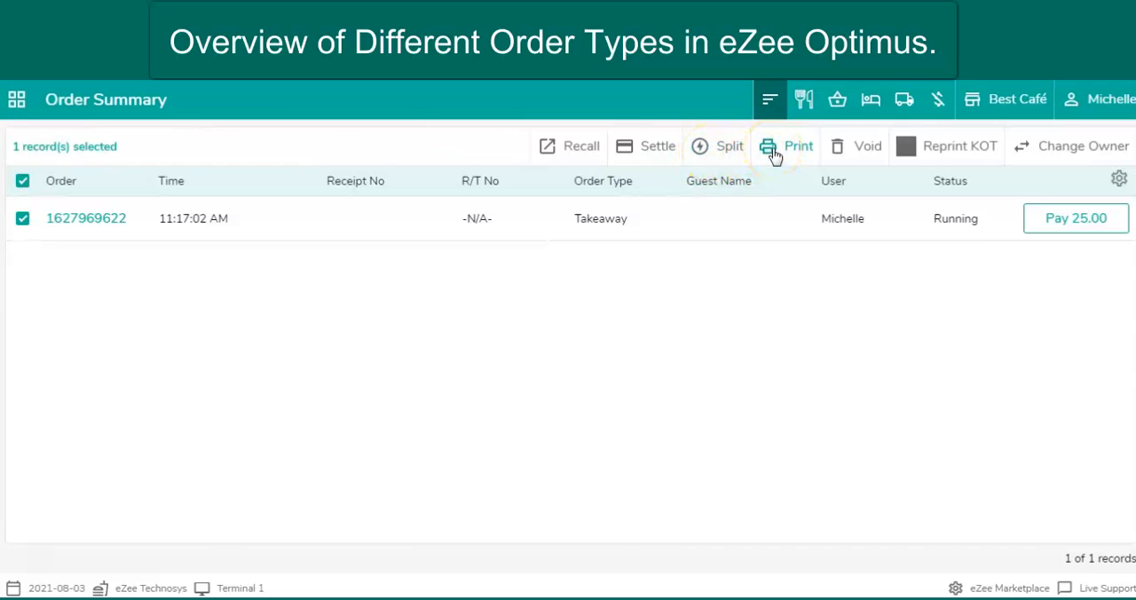
mouse_move(958, 151)
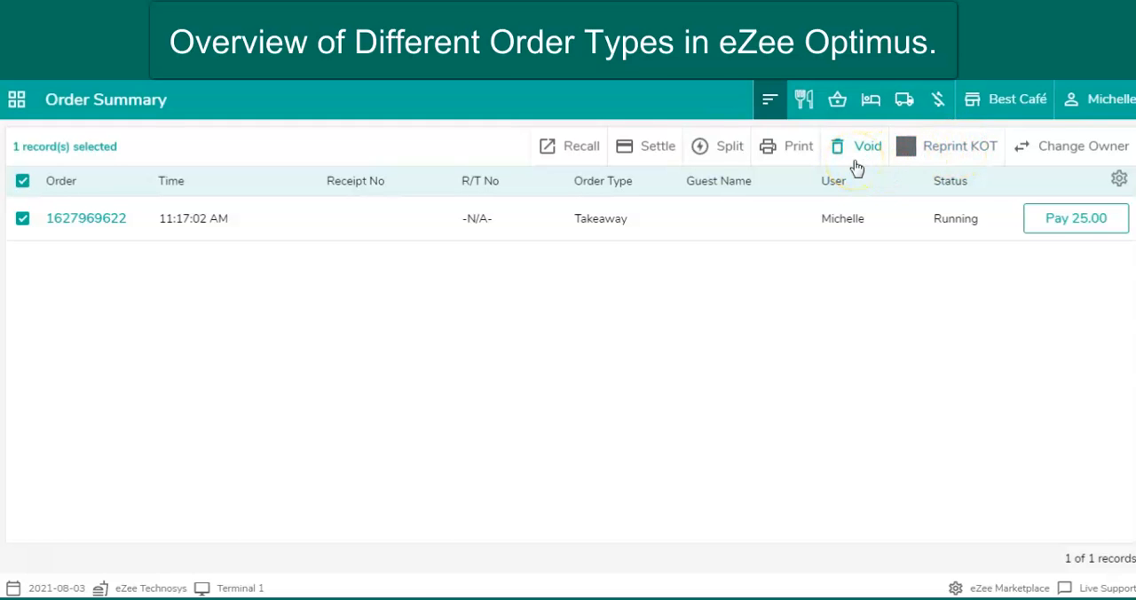
mouse_move(452, 394)
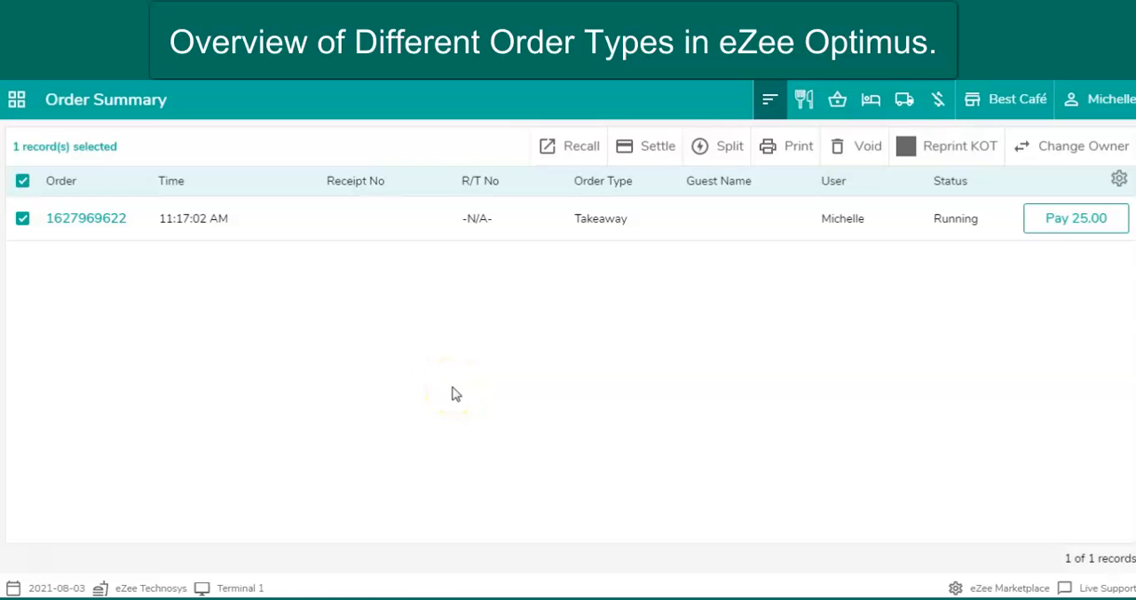